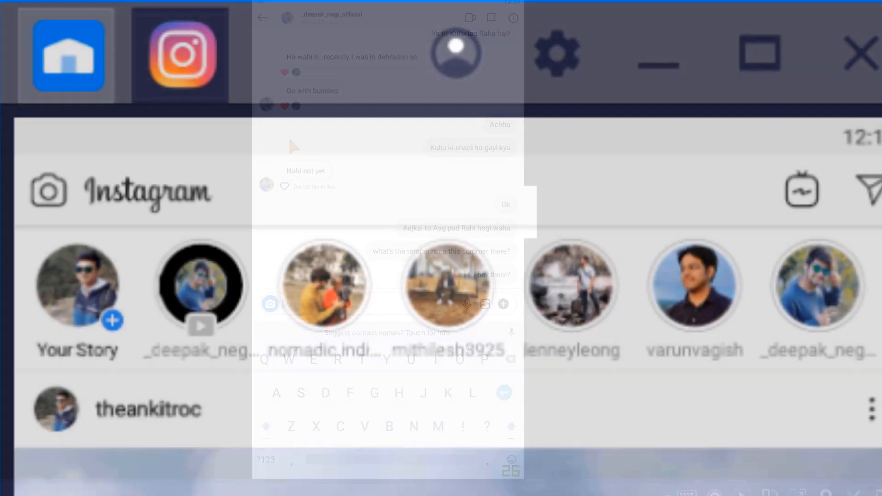
- Search 'blue' in Google, open the bluestacks suggestion, and start downloading the BlueStacks installer
click(857, 51)
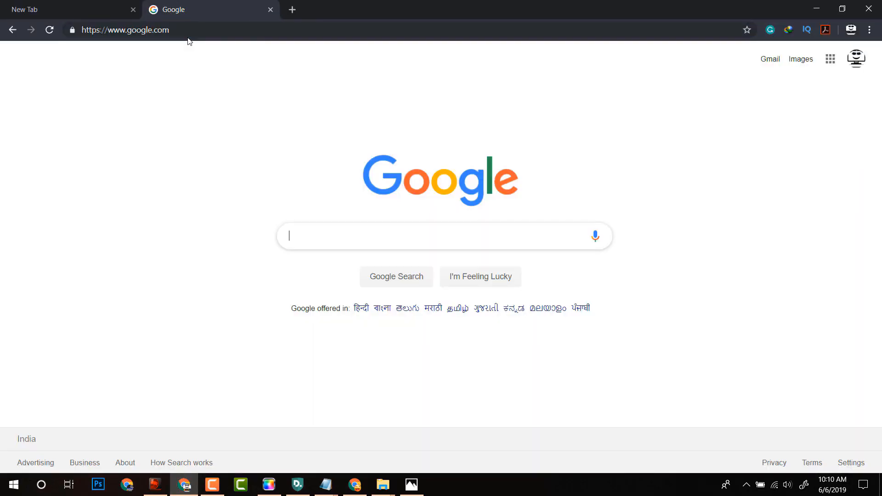
text(blue)
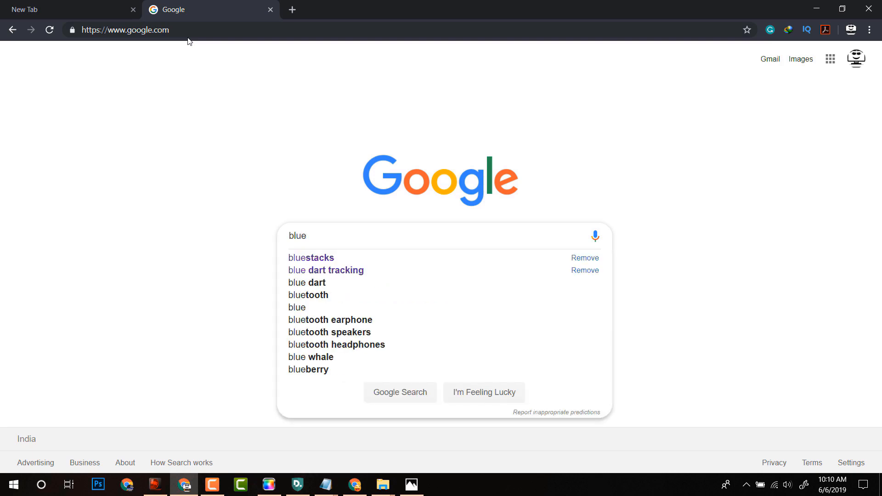
click(310, 258)
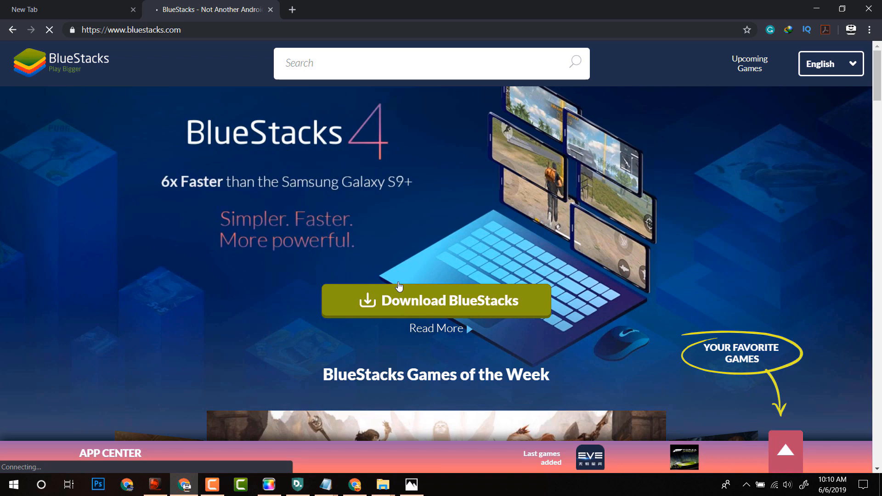
click(436, 300)
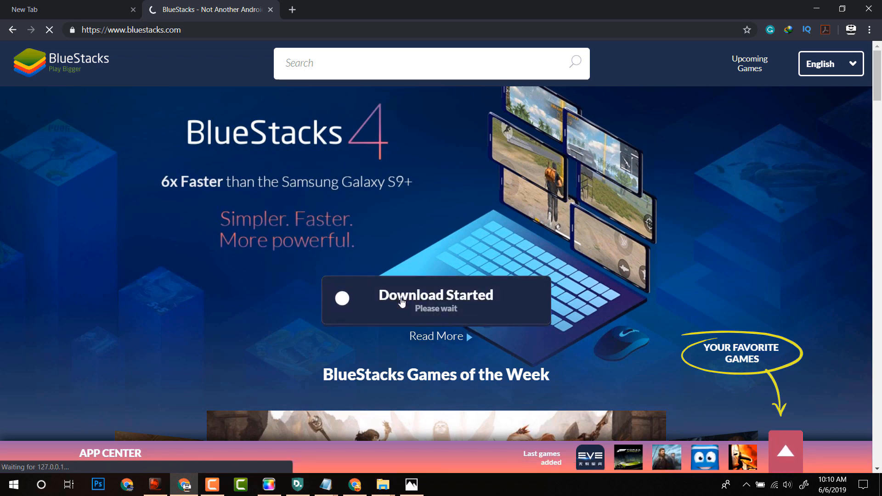
click(435, 300)
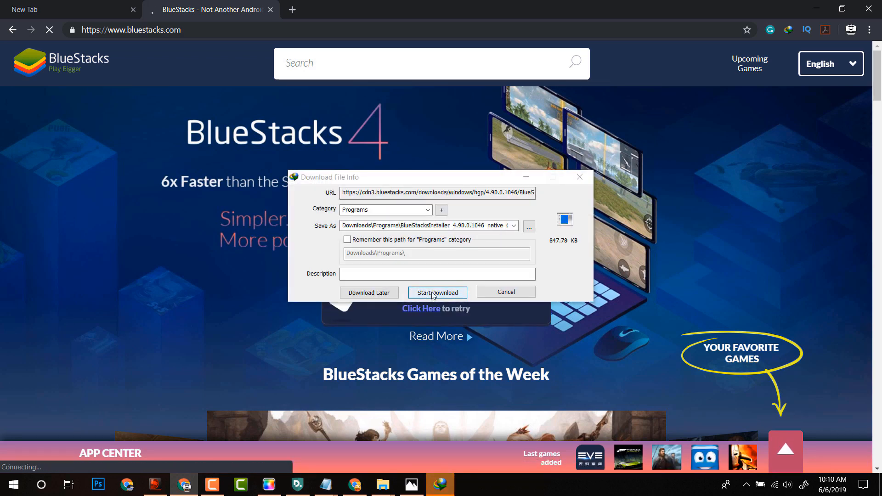
click(437, 293)
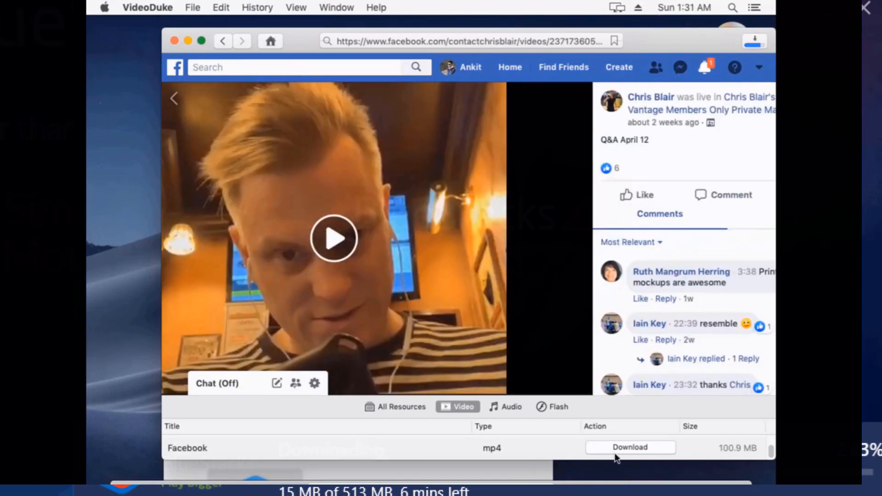
click(630, 447)
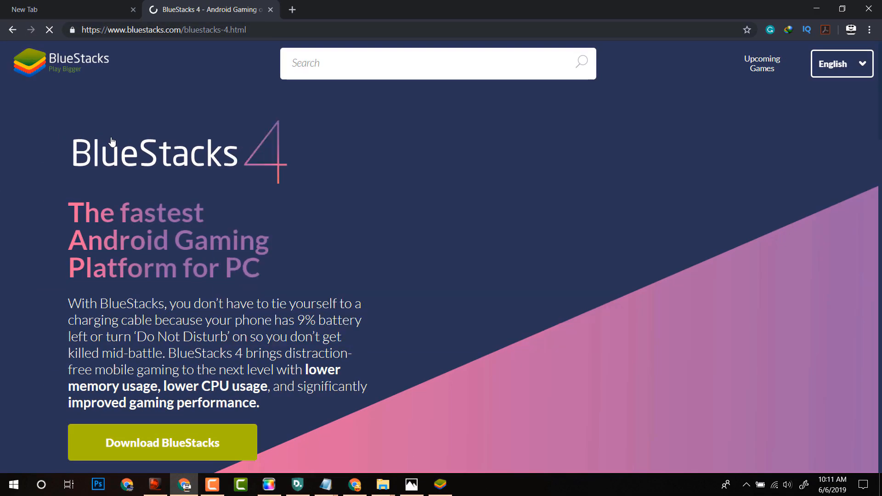
click(162, 442)
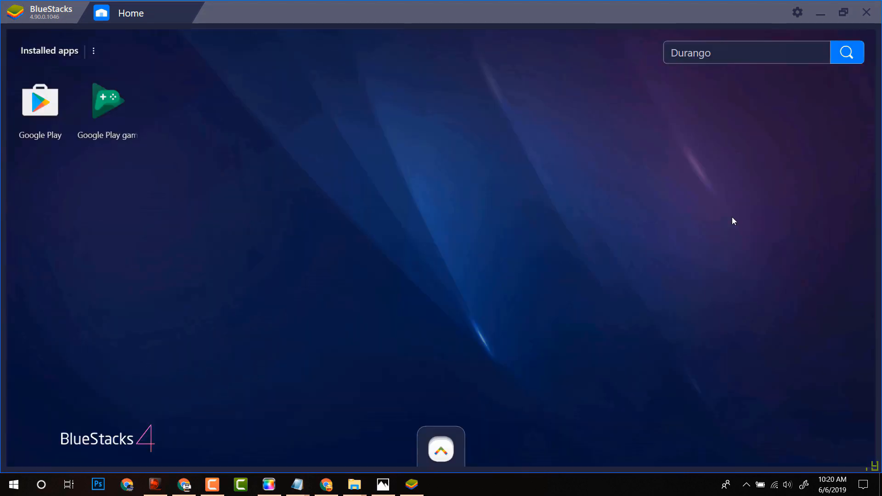
- Sign in to Google Play in BlueStacks and agree to Google's terms of service
click(40, 101)
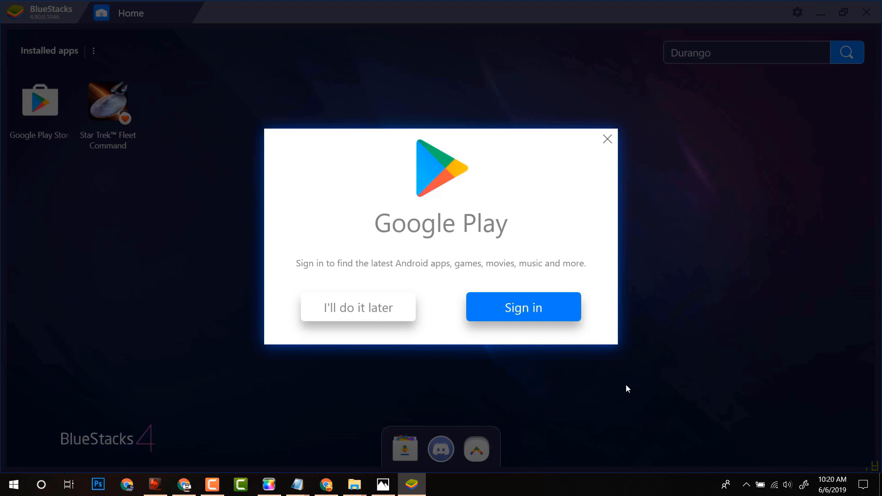
mouse_move(523, 306)
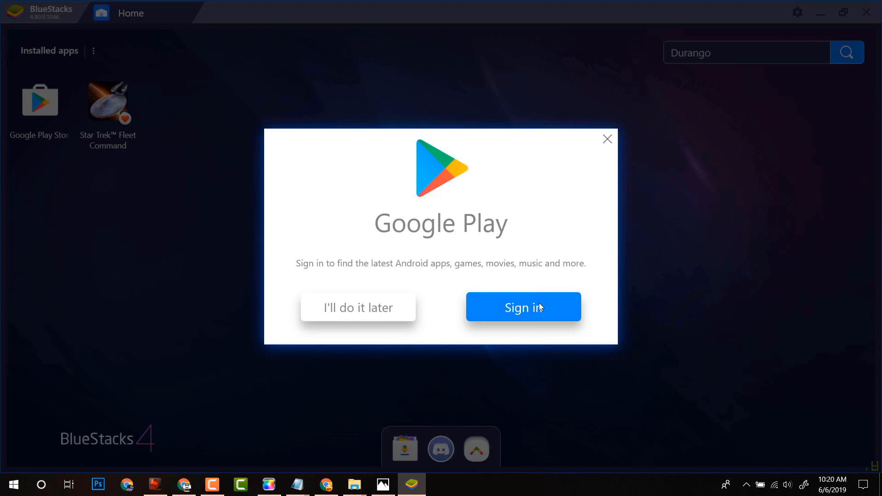
click(523, 307)
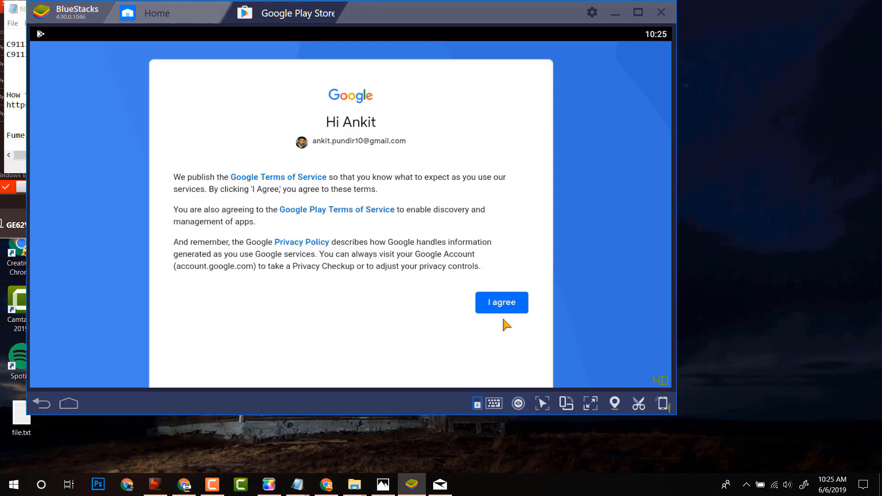
click(500, 302)
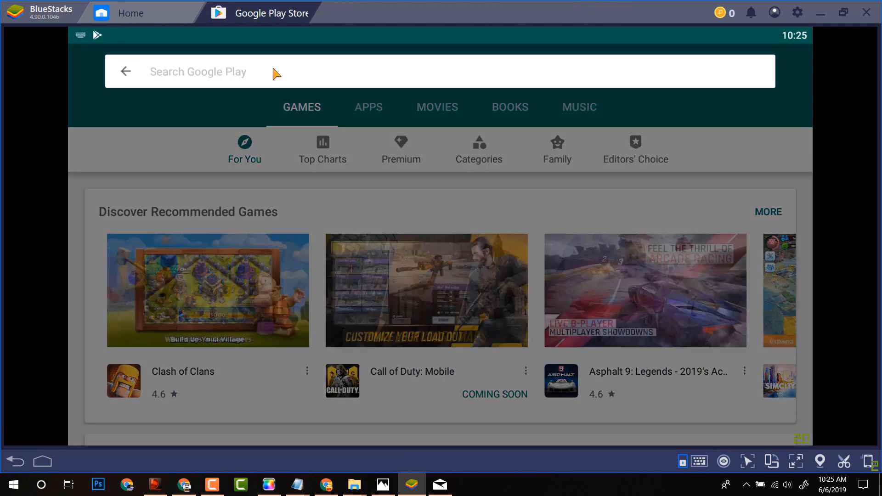
- Search 'In' in Google Play, install Instagram, and launch it
text(In)
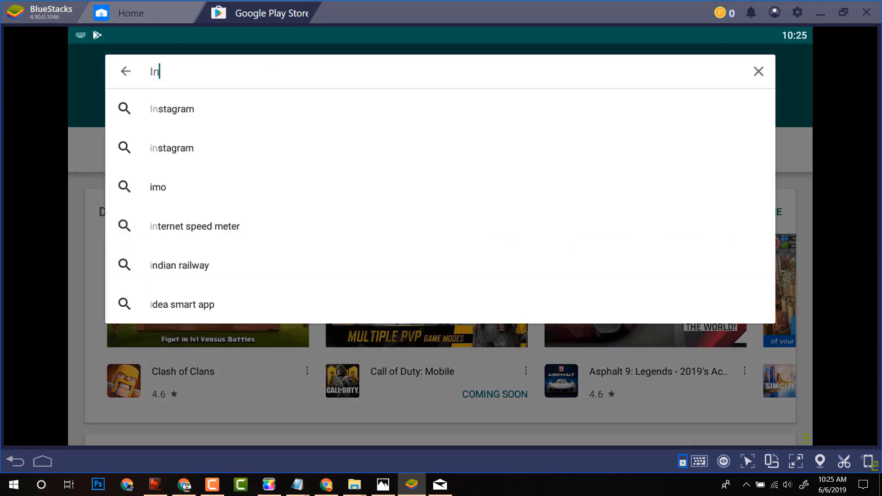
click(172, 108)
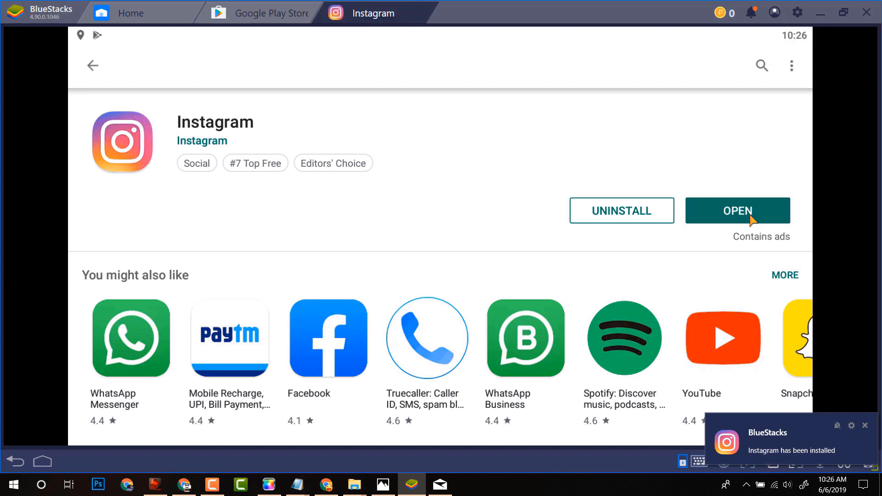
click(737, 211)
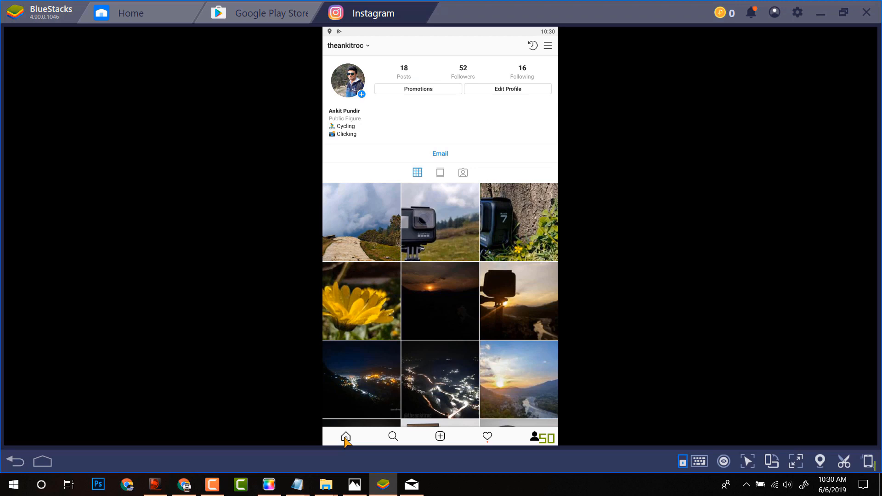
- Go to Instagram's home feed, open the Direct inbox, and open a conversation
click(345, 436)
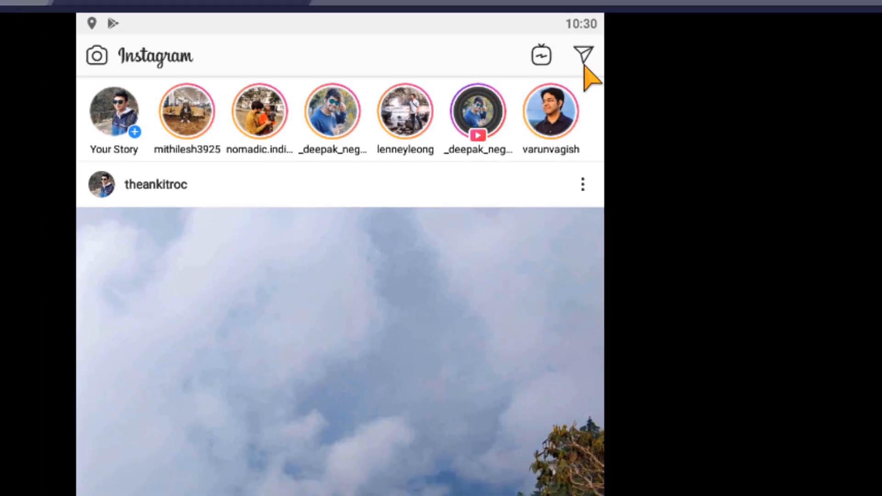
click(583, 55)
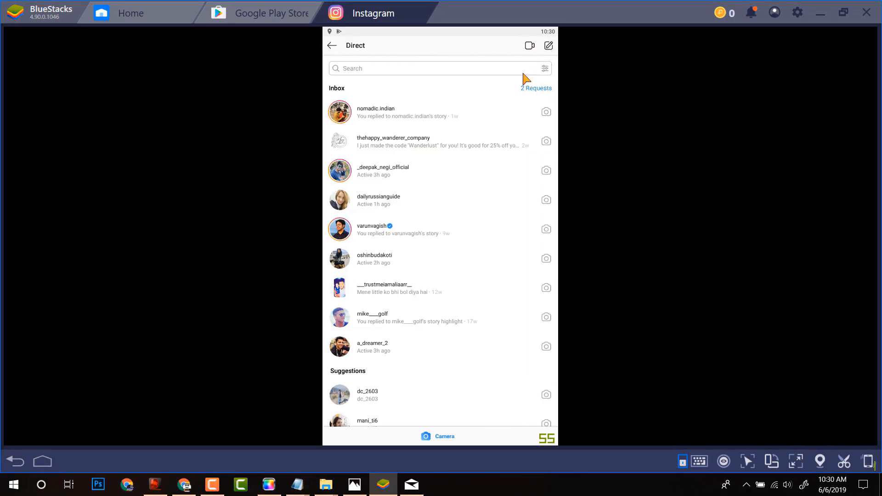
mouse_move(410, 175)
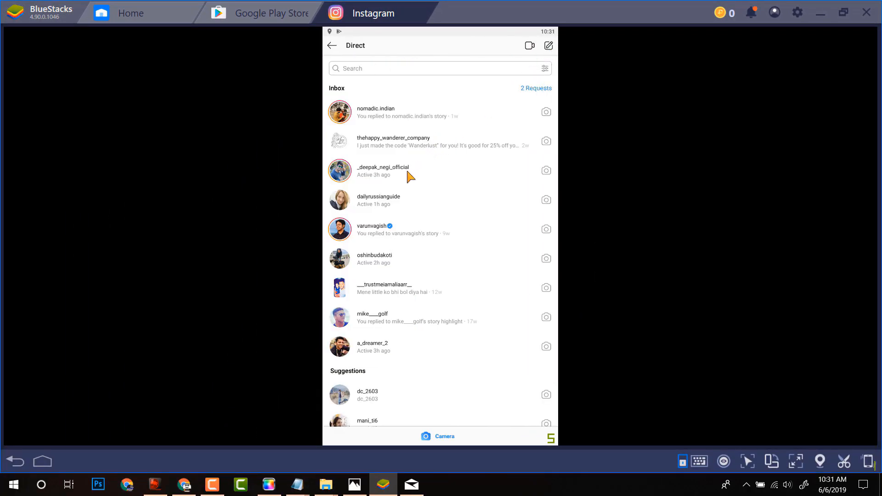
mouse_move(426, 185)
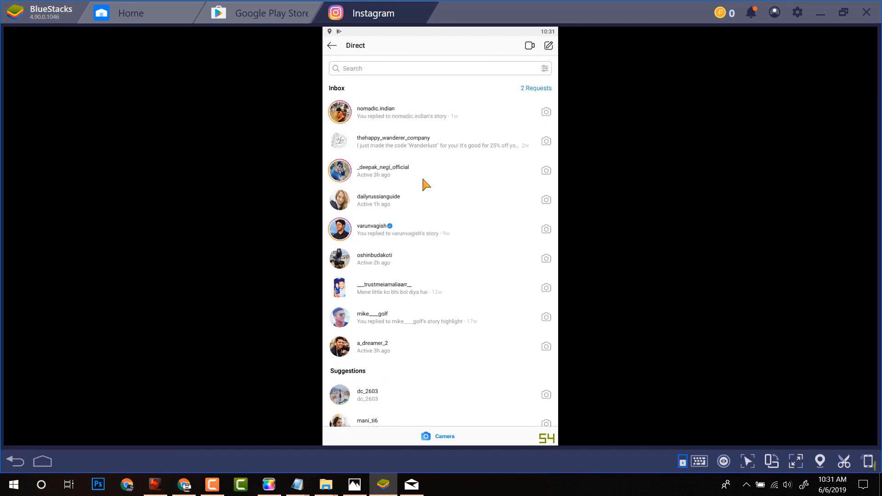
click(382, 170)
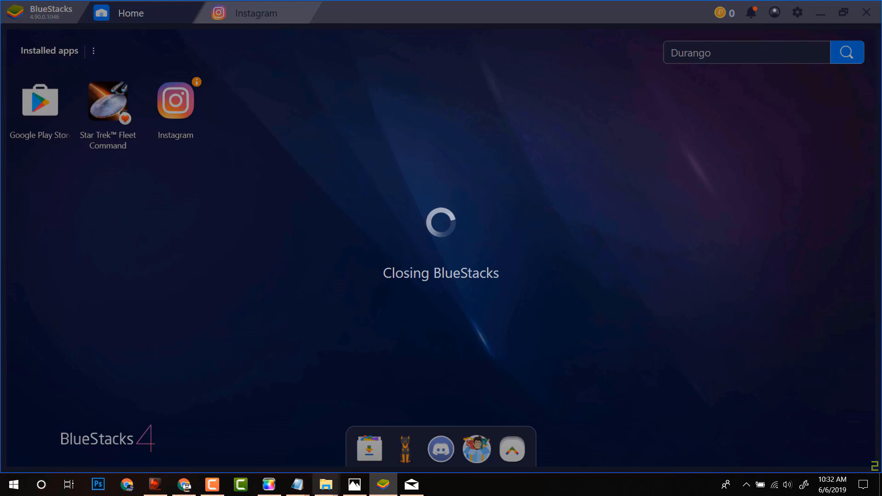
- Search 'mar' in the Windows Start menu and launch Microsoft Store
click(12, 483)
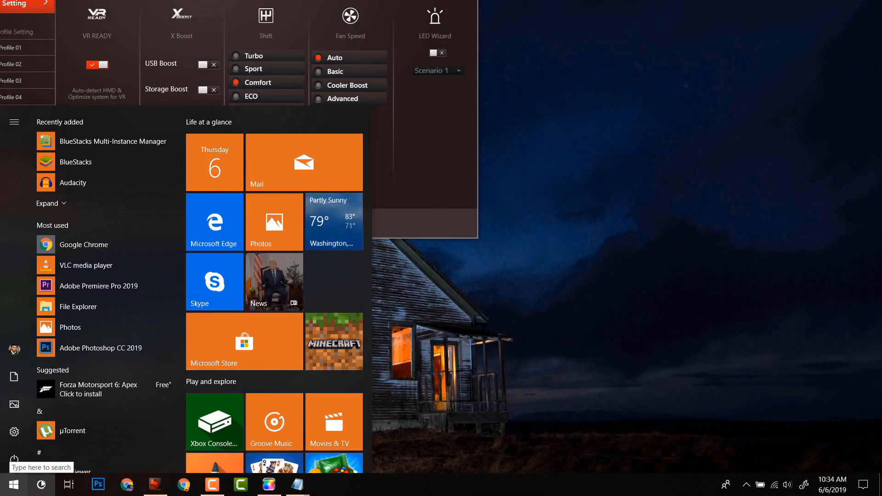
text(mar)
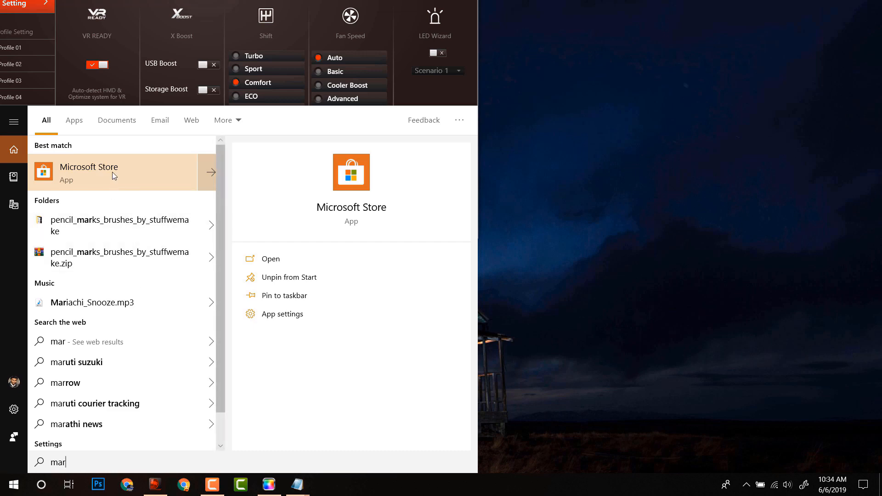
click(270, 258)
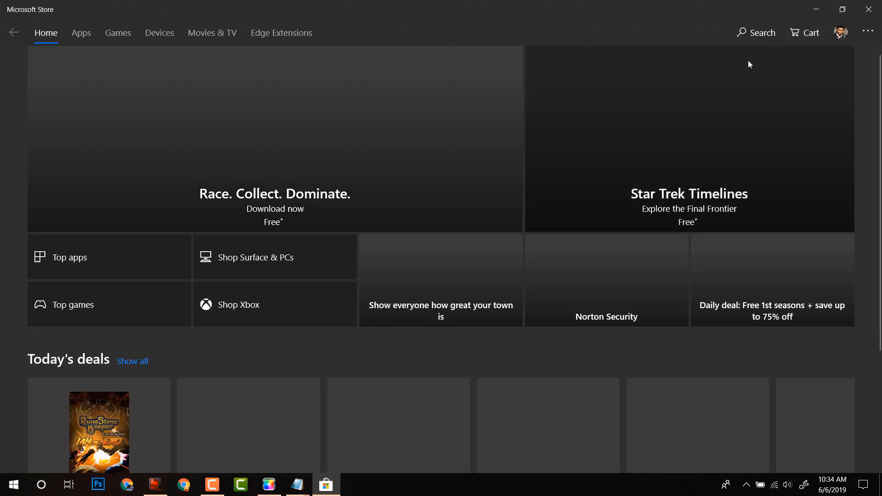
- Search 'instagram' in Microsoft Store, install the Instagram app, and launch it
click(756, 32)
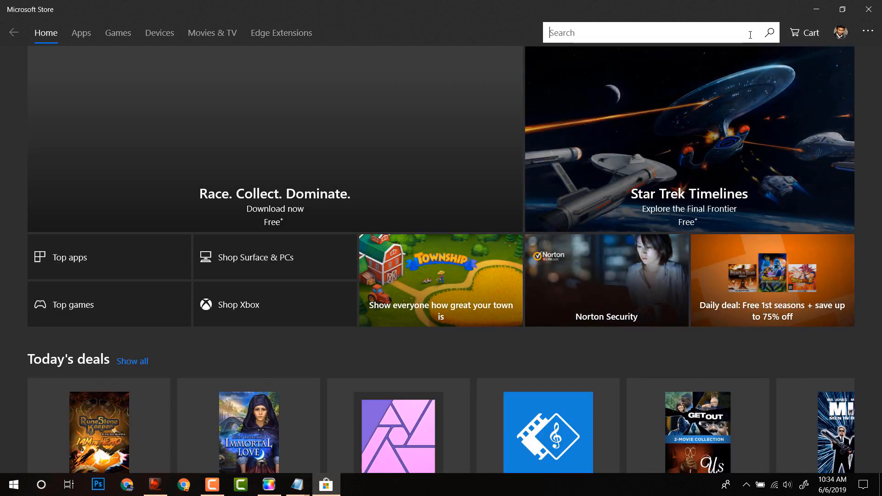
key(Return)
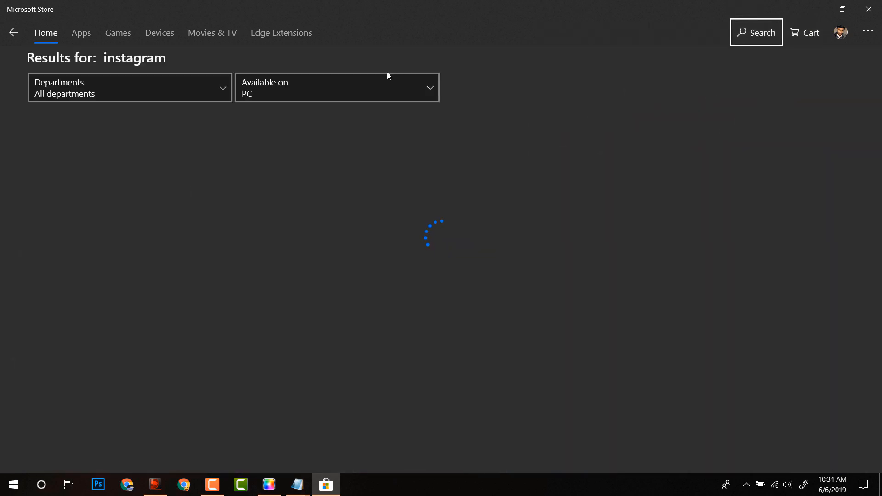
click(81, 32)
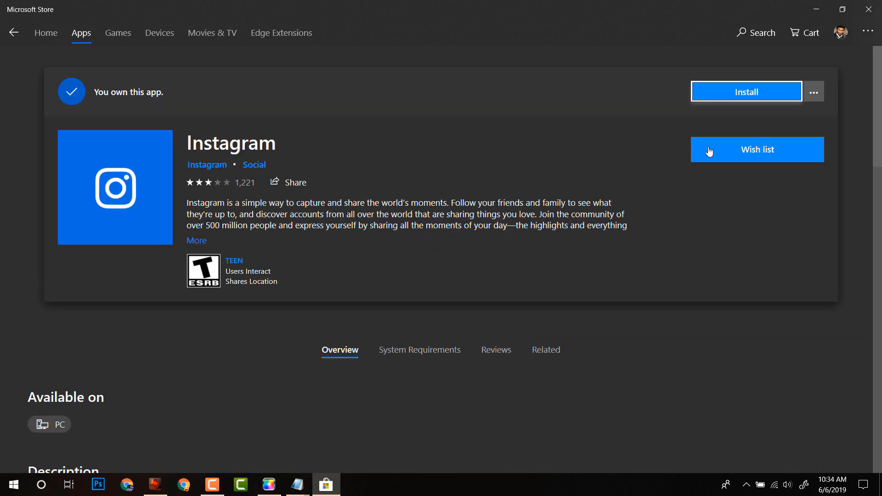
mouse_move(745, 92)
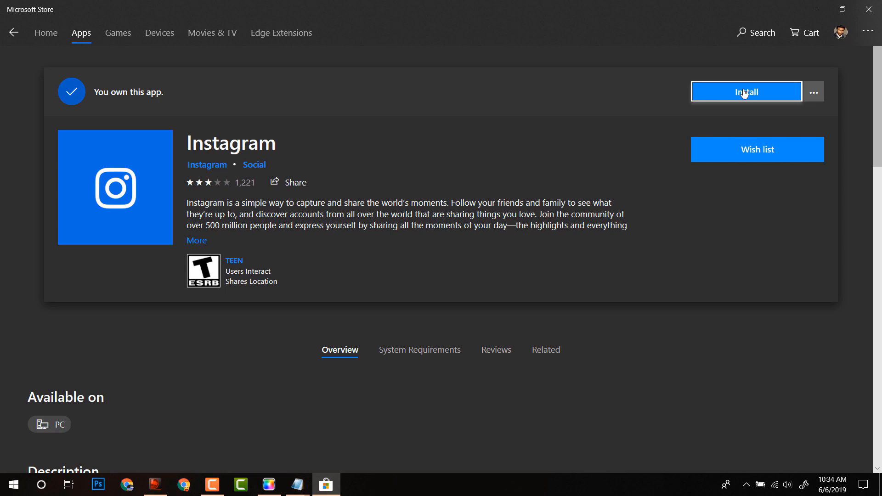
mouse_move(475, 239)
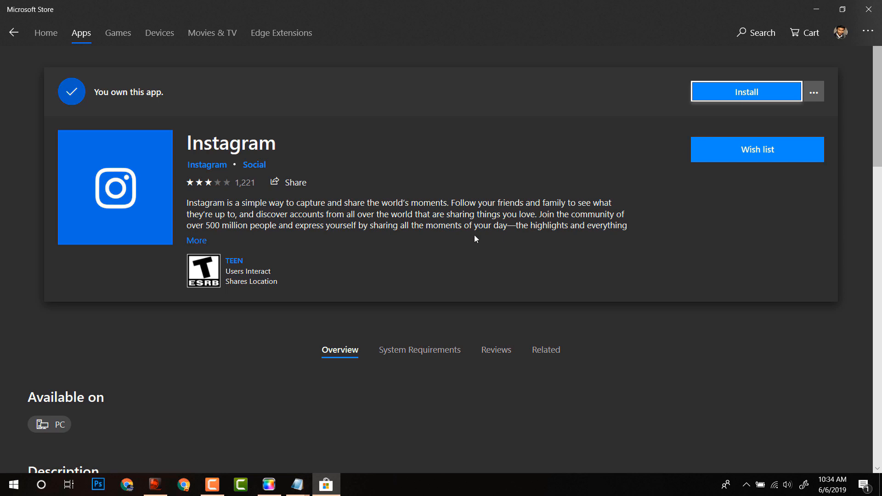
click(746, 91)
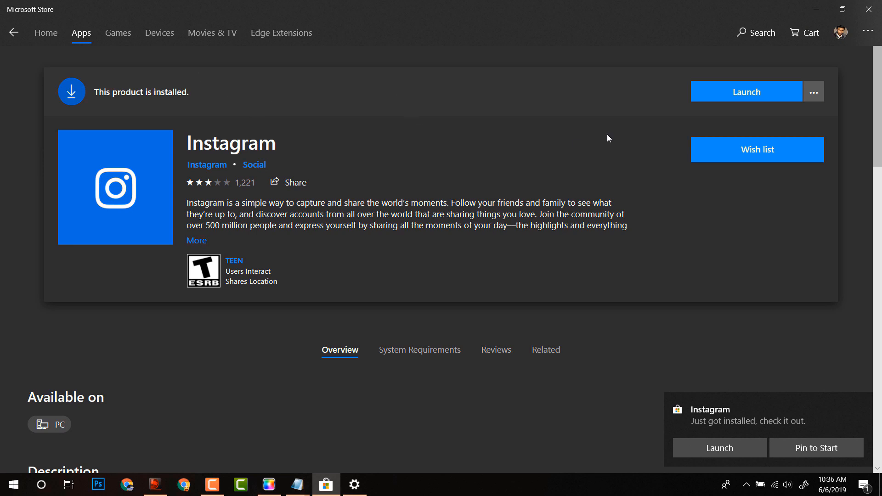
click(746, 91)
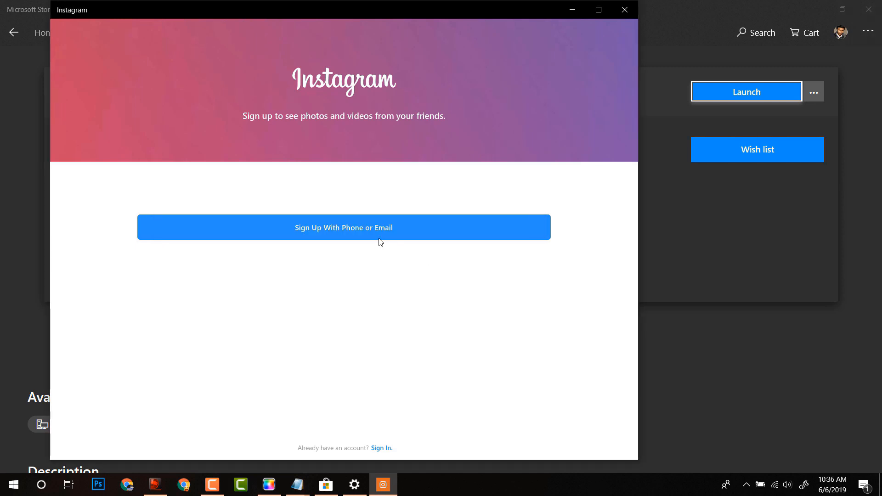
- Log in to the existing account in Instagram for Windows and open the Direct inbox
click(343, 228)
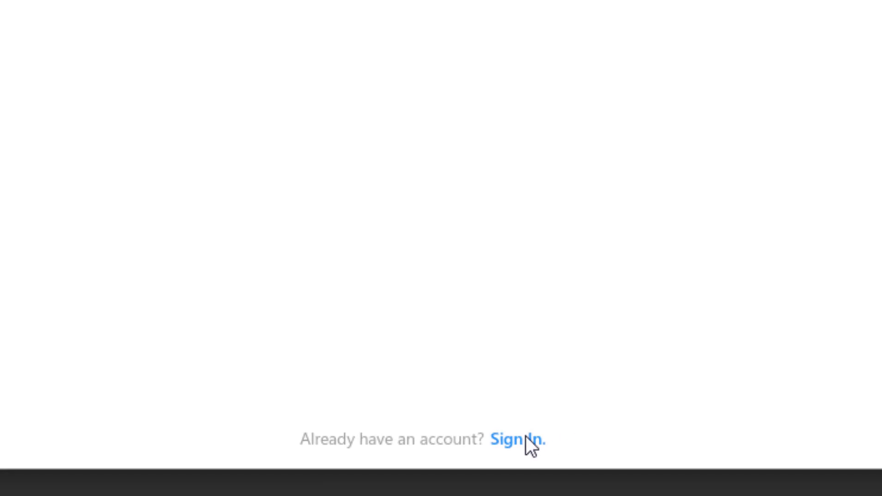
click(520, 439)
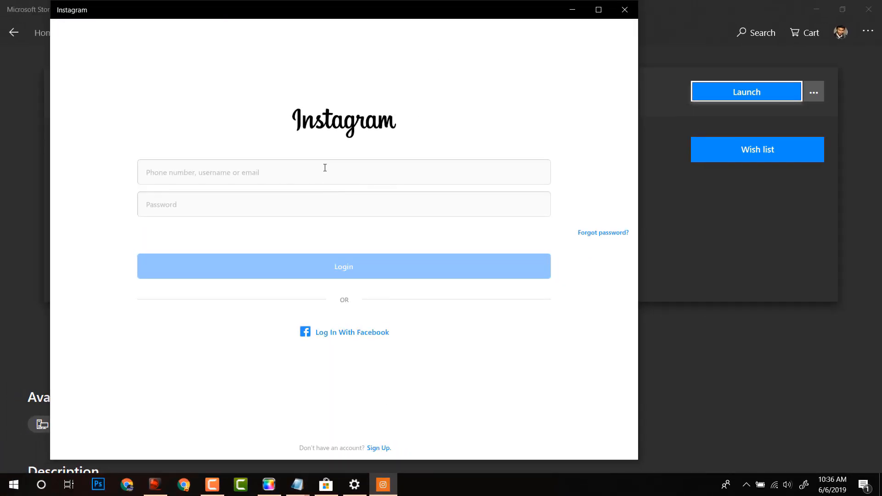
click(343, 266)
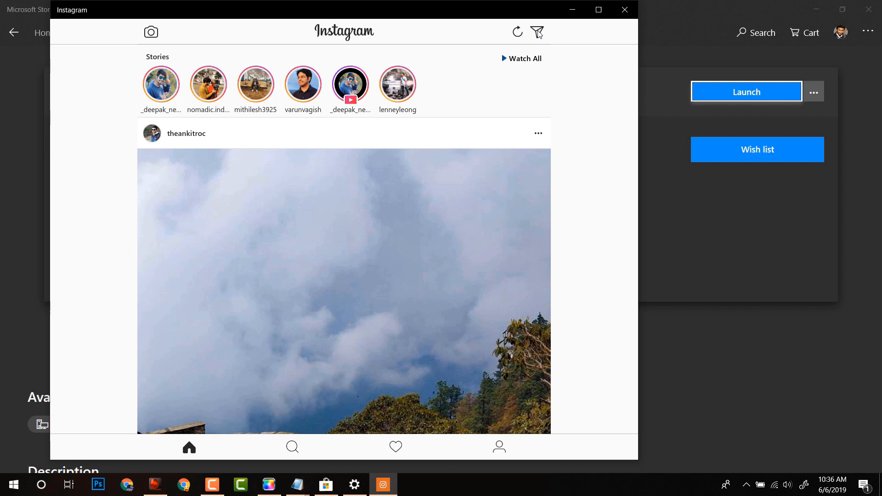
click(536, 32)
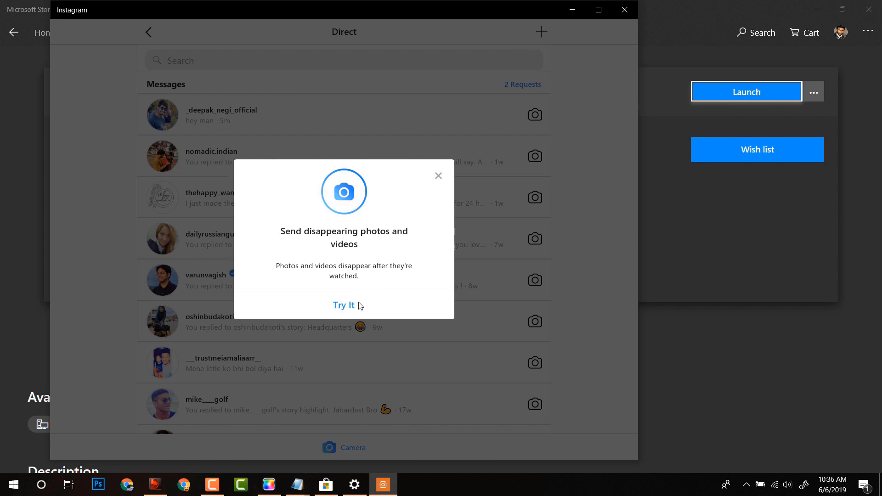
- Dismiss the disappearing-photos prompt and send 'hey man from windows 10 PC :D' in the top chat
click(438, 175)
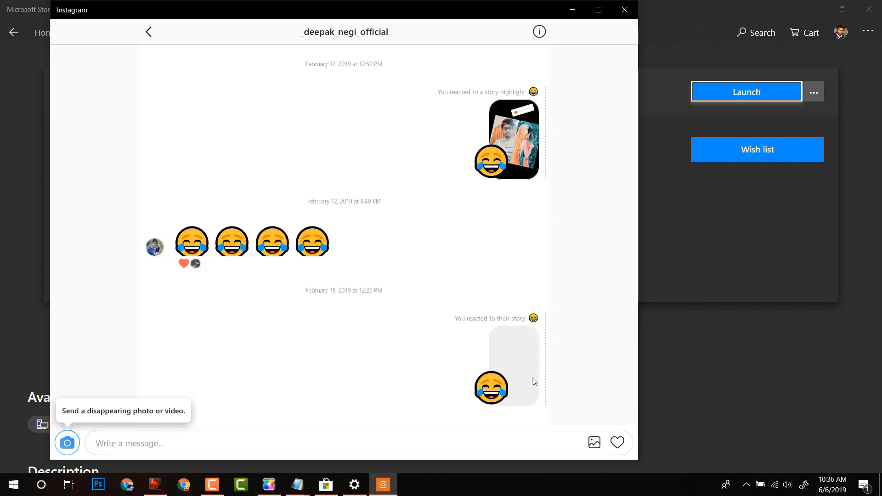
scroll(down, 3)
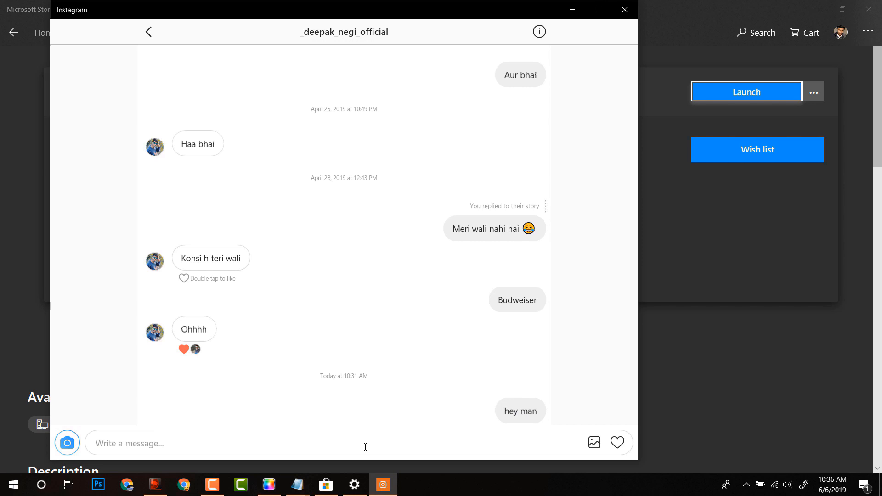
text(hey man fro)
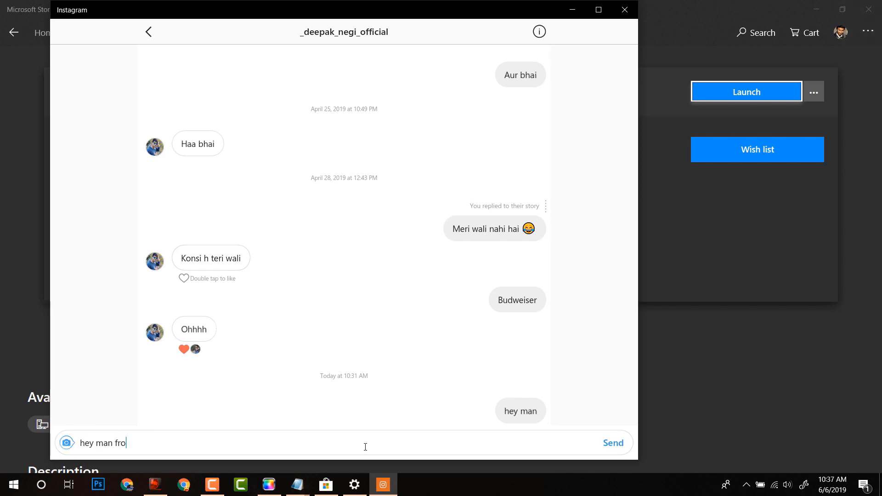
text(m windows 1)
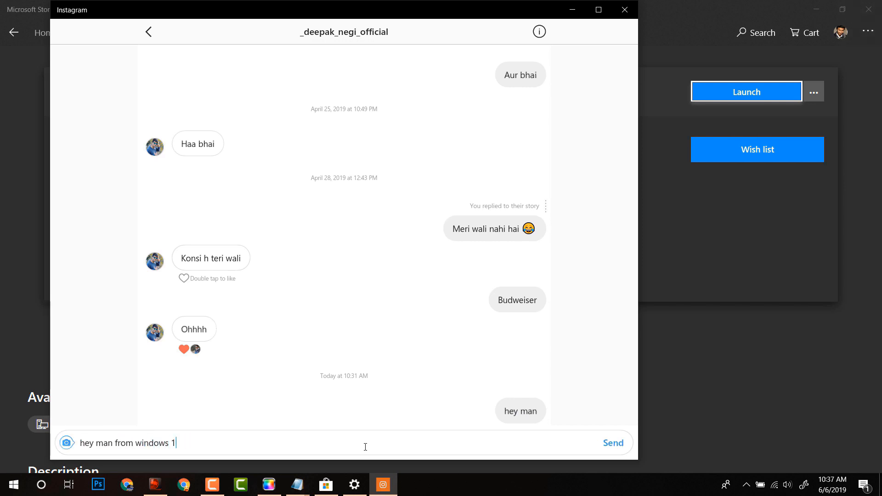
text(0 PC :D)
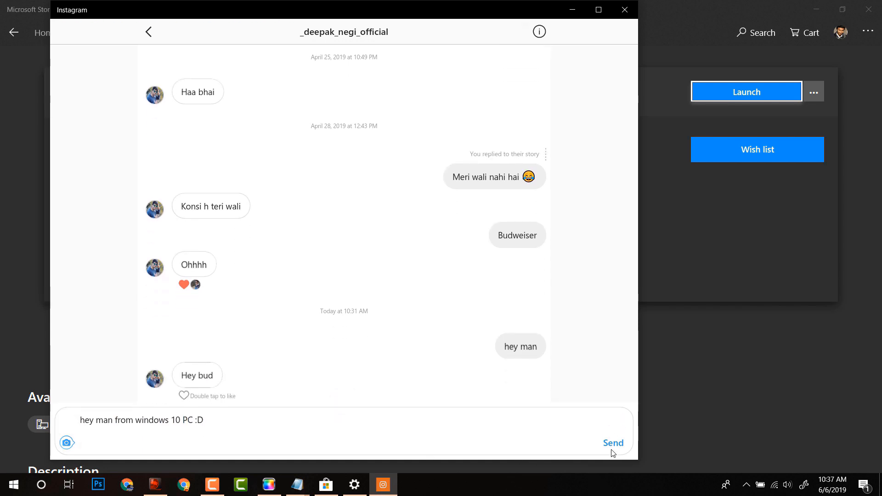
click(612, 443)
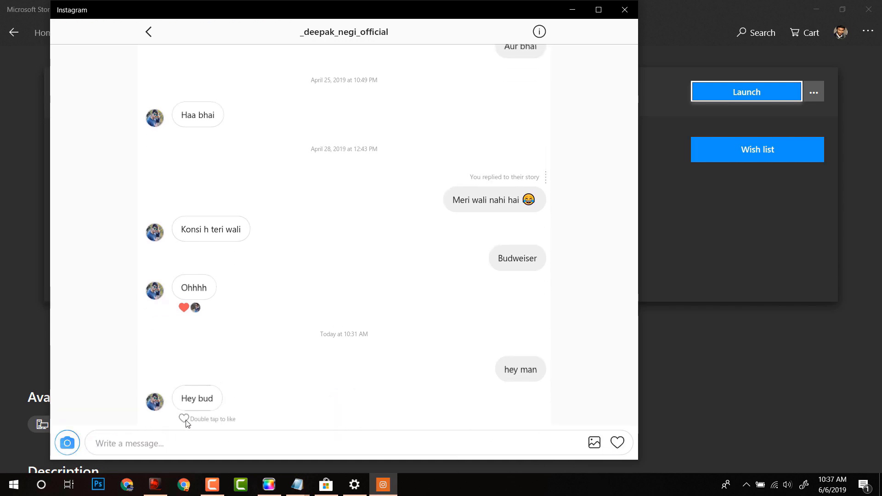
mouse_move(184, 422)
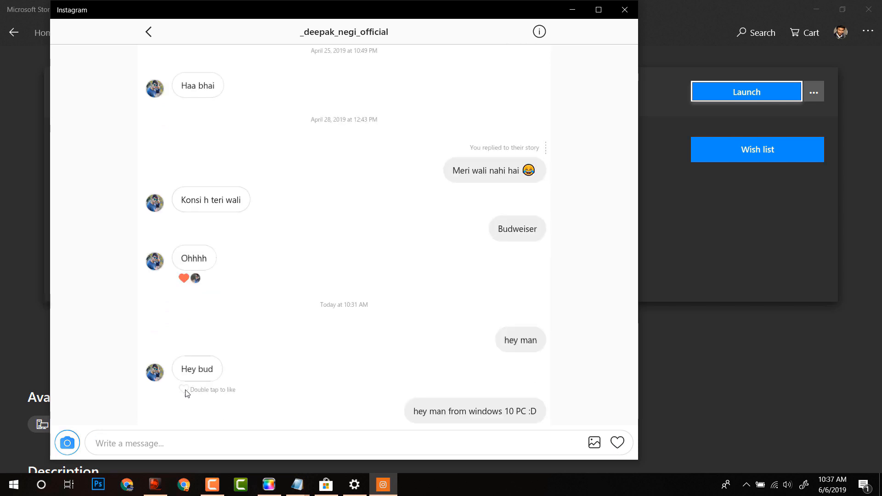
mouse_move(310, 343)
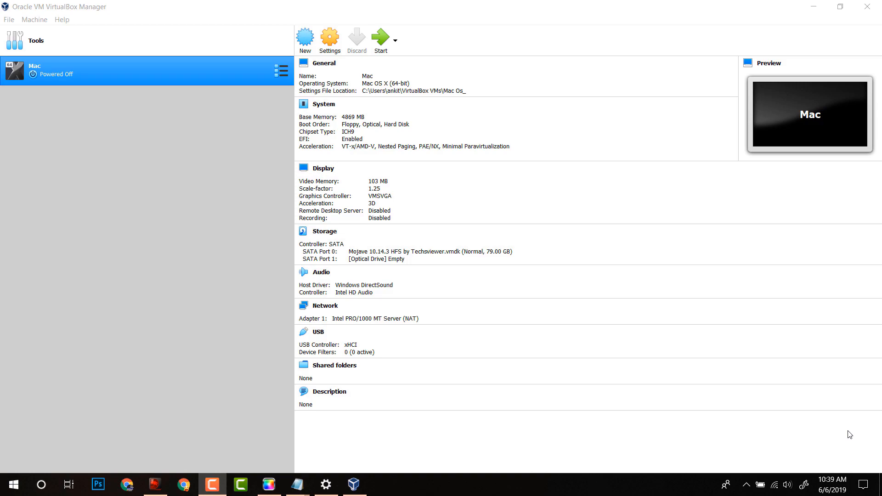
- Start the 'Mac' virtual machine from VirtualBox Manager and let macOS boot
click(380, 36)
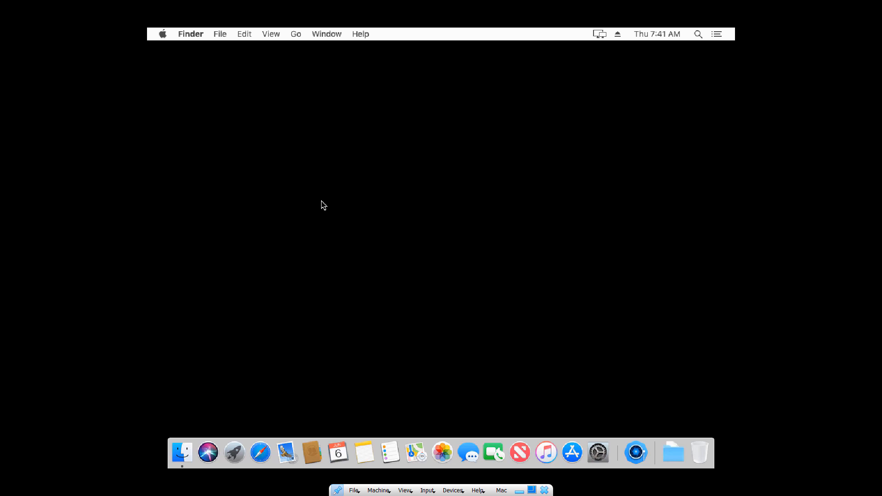
mouse_move(312, 220)
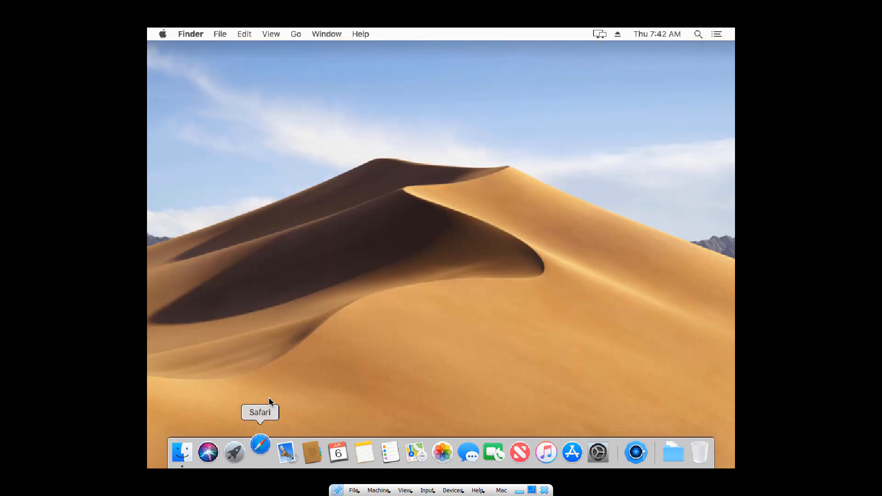
- Open flumeapp.com in Safari, dismiss the cookie notice, and download and open Flume
click(260, 451)
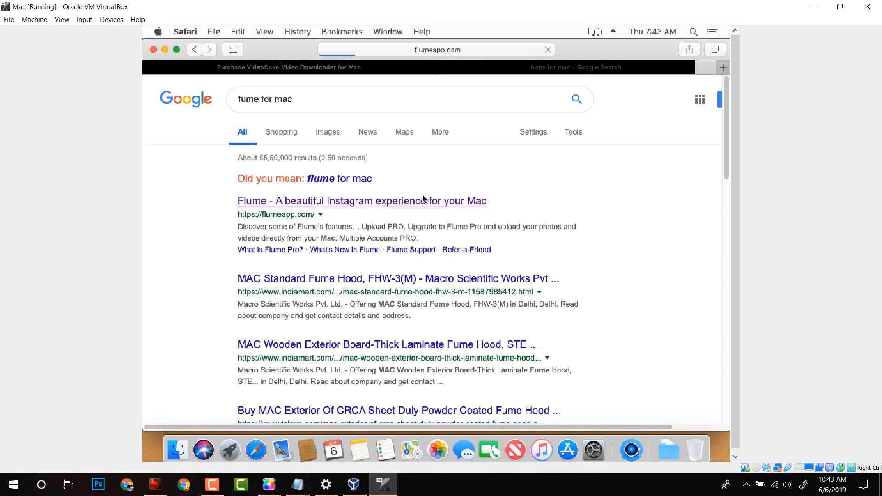
click(363, 201)
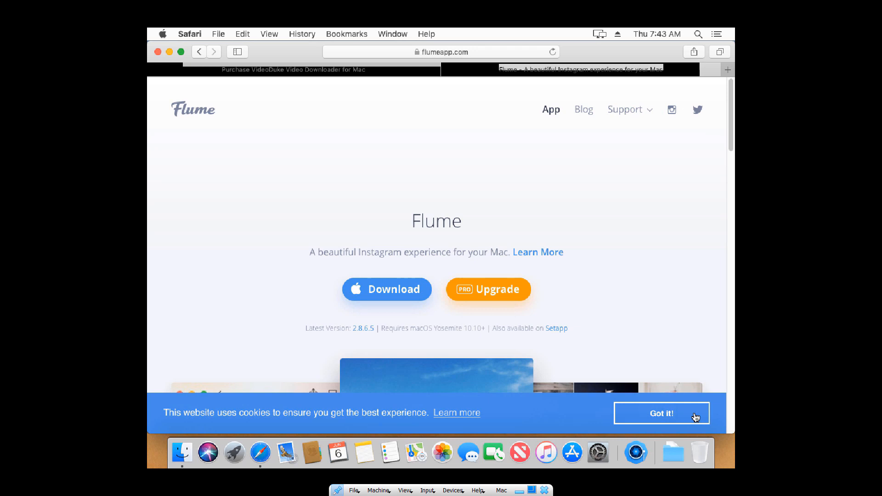
click(386, 288)
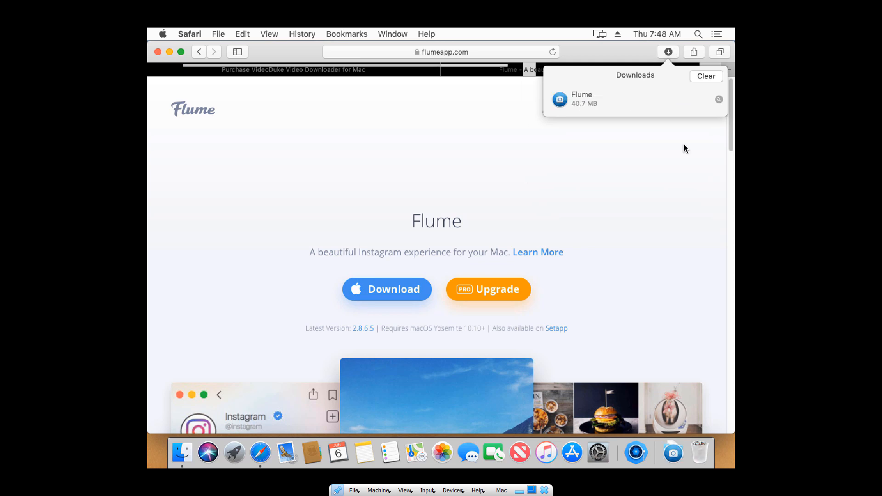
click(373, 137)
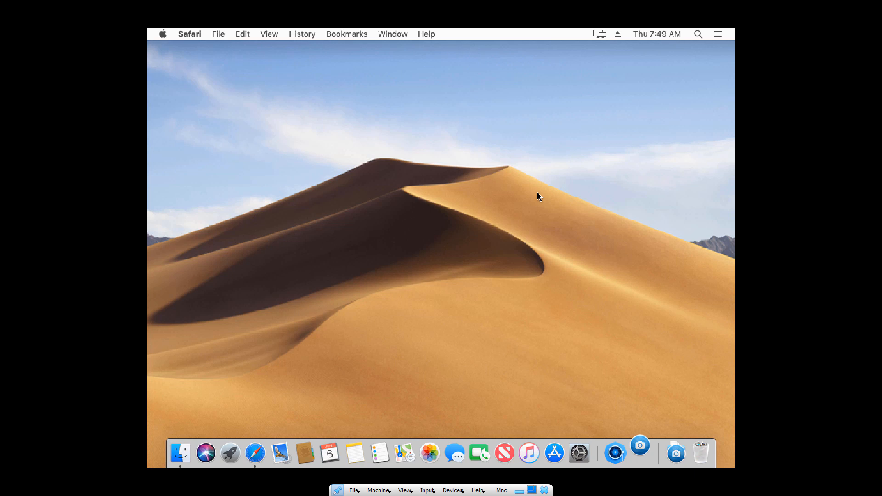
- Dismiss Flume's Move-to-Applications warning and the welcome screen with 'LET'S GO!'
click(639, 453)
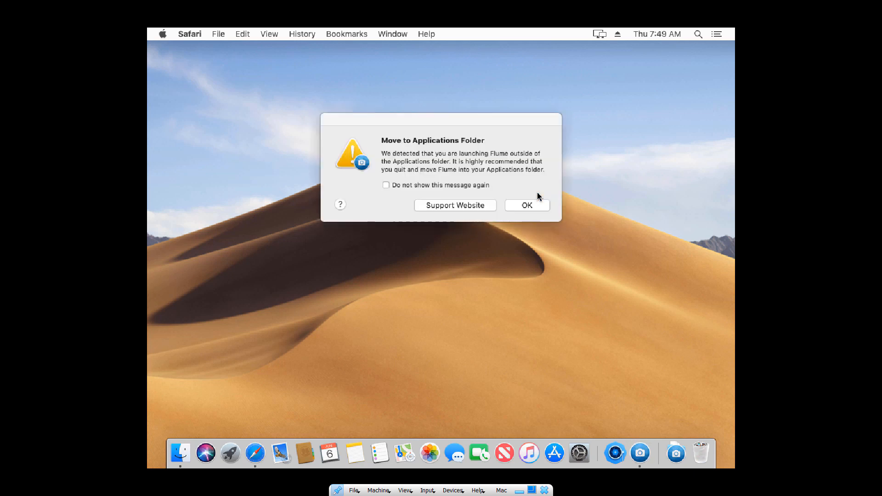
click(525, 205)
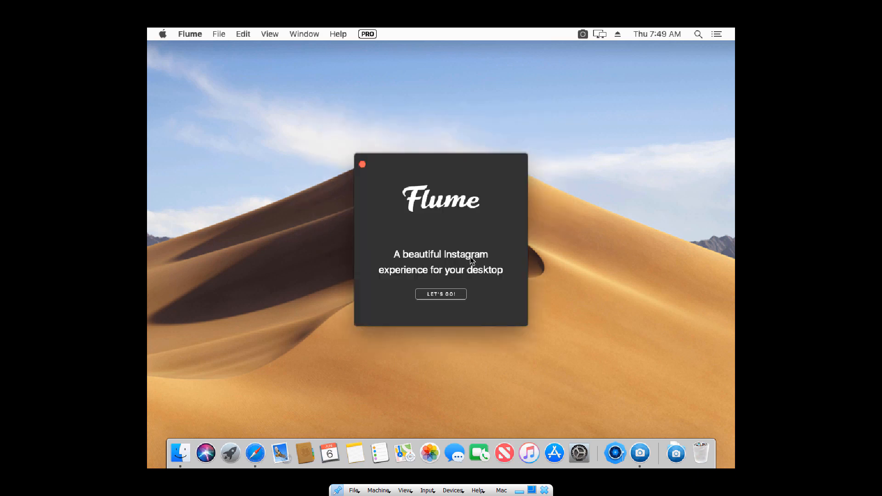
click(441, 294)
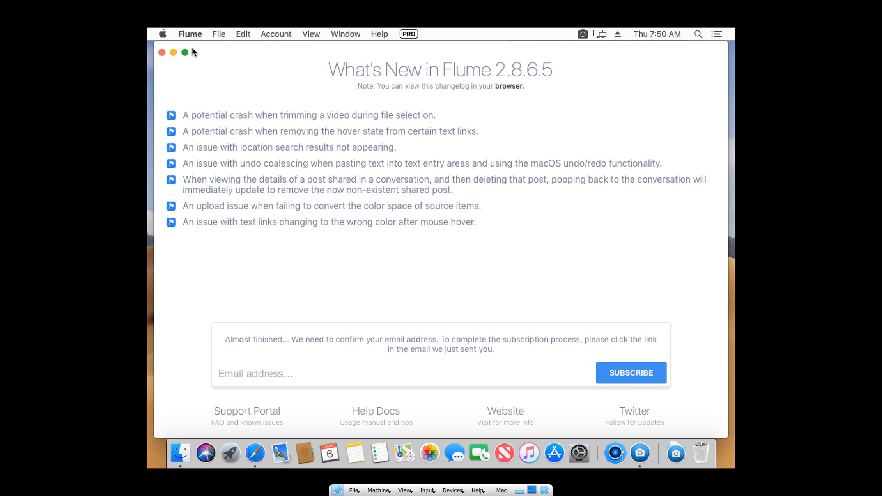
mouse_move(163, 53)
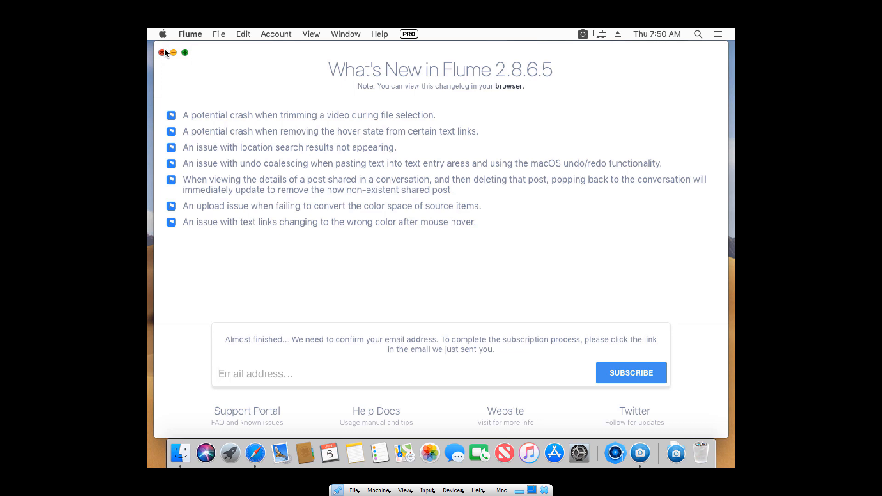
- Close the What's New 2.8.6.5 changelog and scroll through the Instagram home feed
click(164, 52)
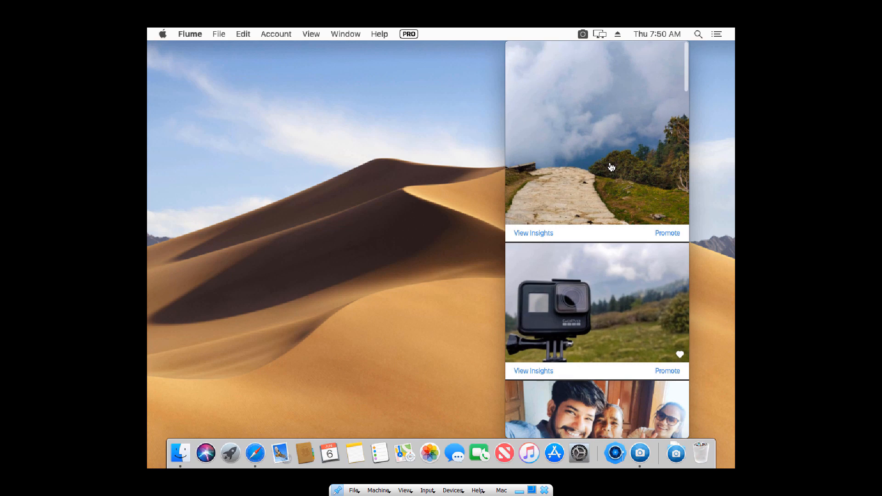
scroll(down, 3)
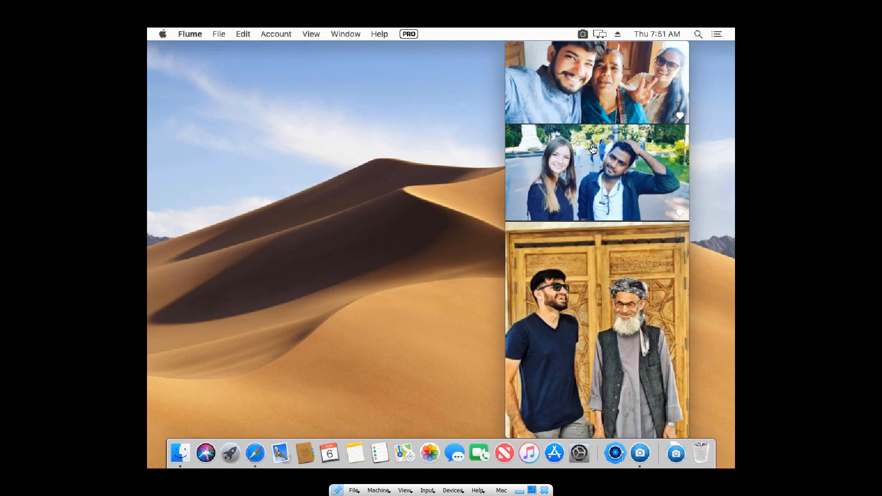
scroll(up, 3)
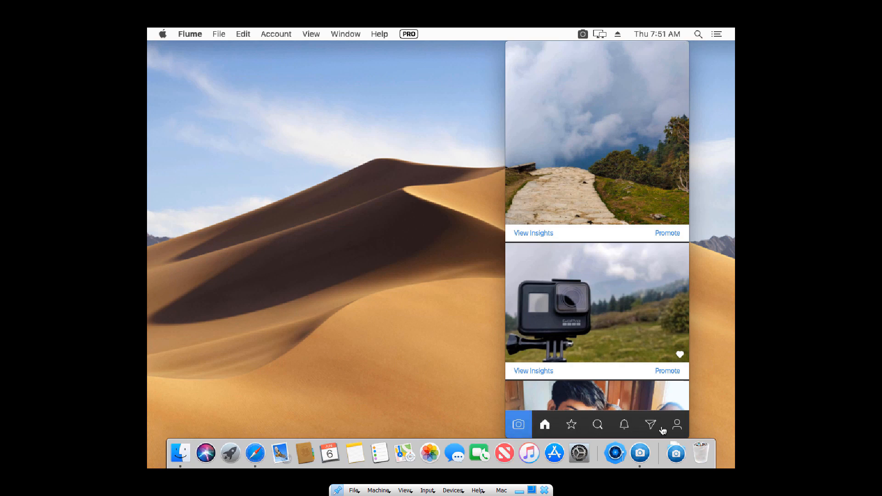
- Open the most recent Direct conversation and type 'Hey there again its I'
click(651, 424)
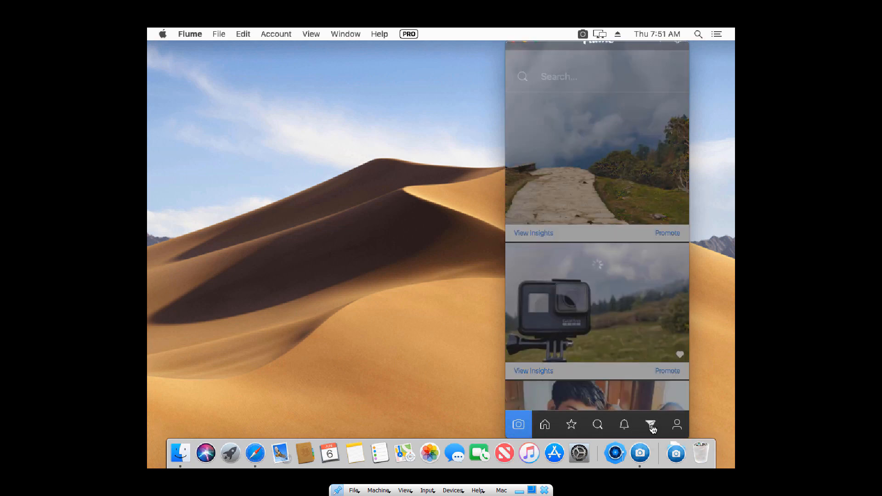
click(651, 425)
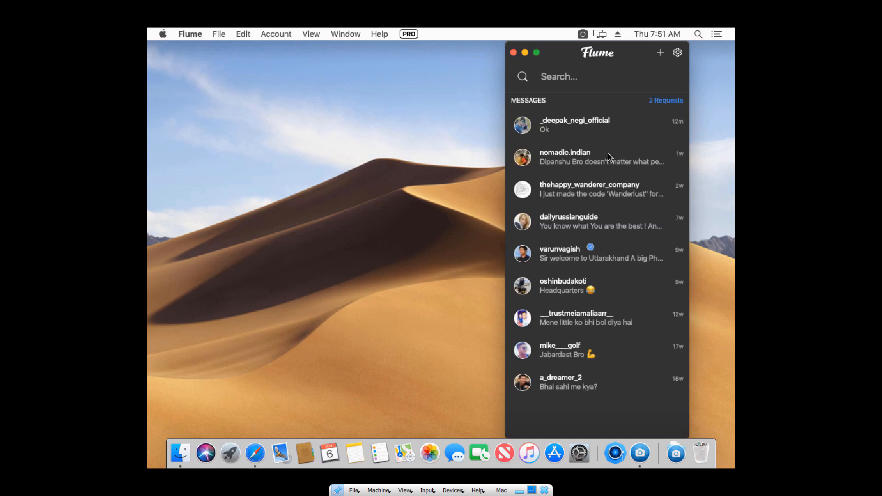
click(574, 125)
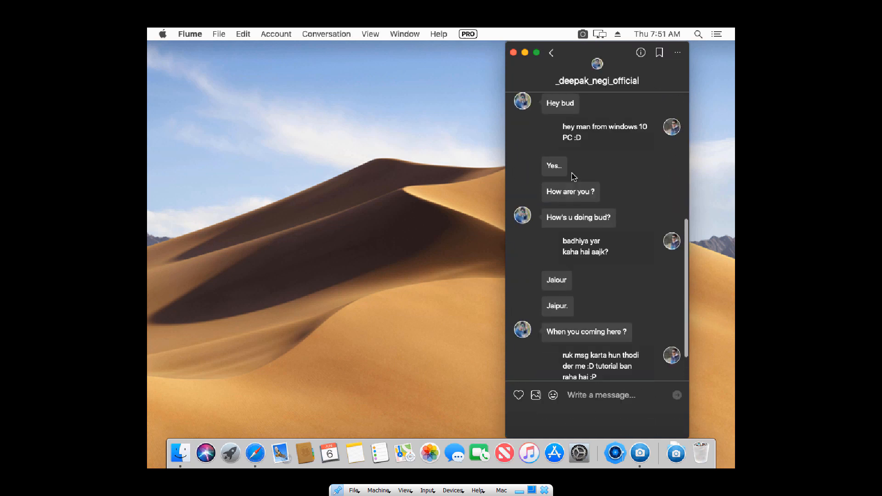
scroll(up, 3)
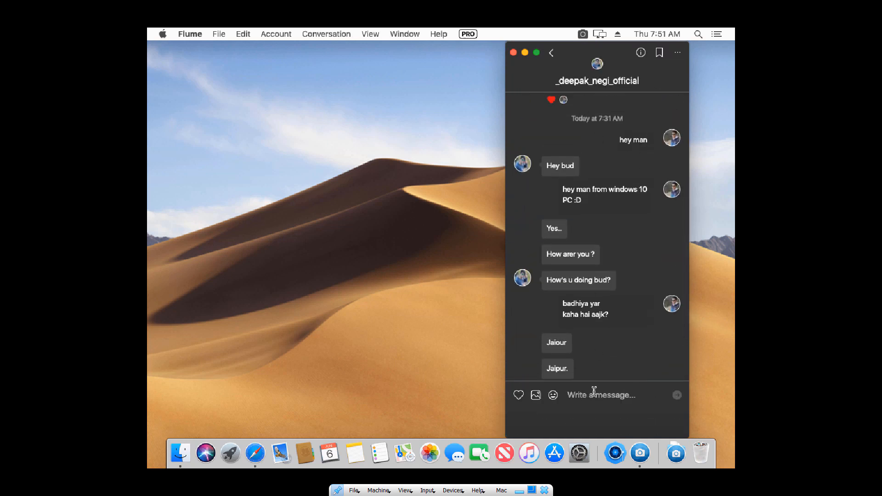
text(Hey there again its I)
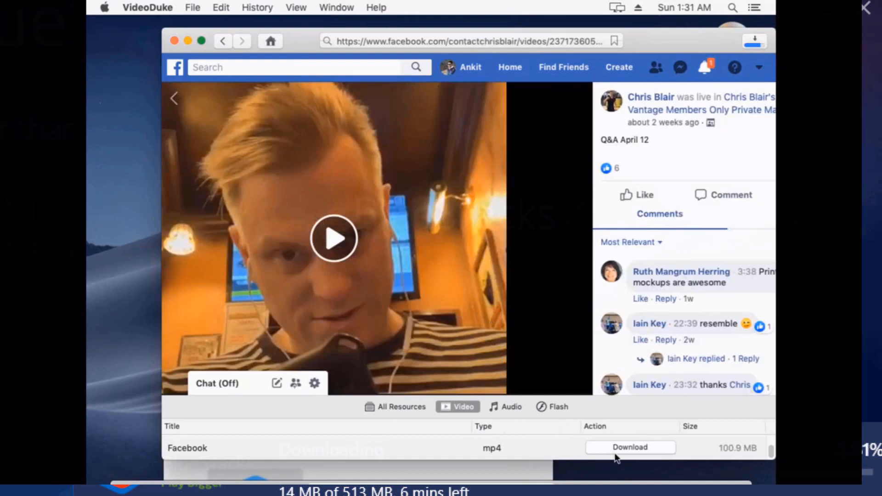
- Download the Facebook mp4 video in VideoDuke, triggering the zero-downloads-left trial notice
click(630, 447)
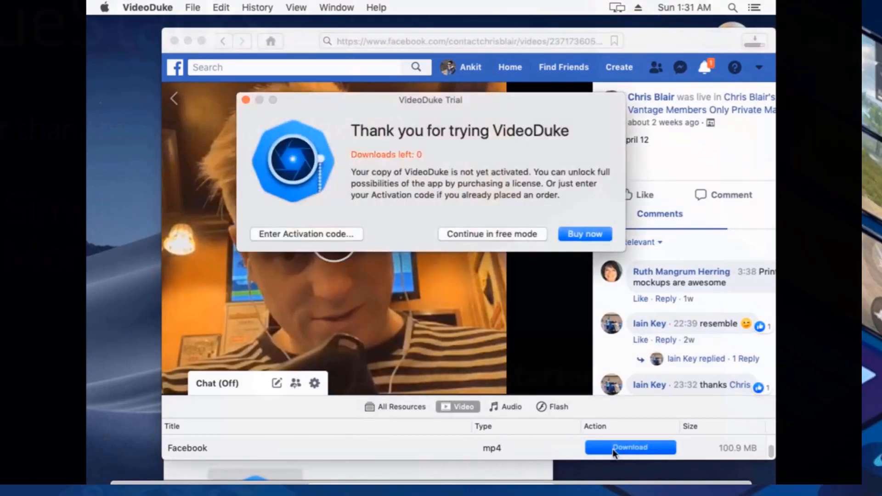